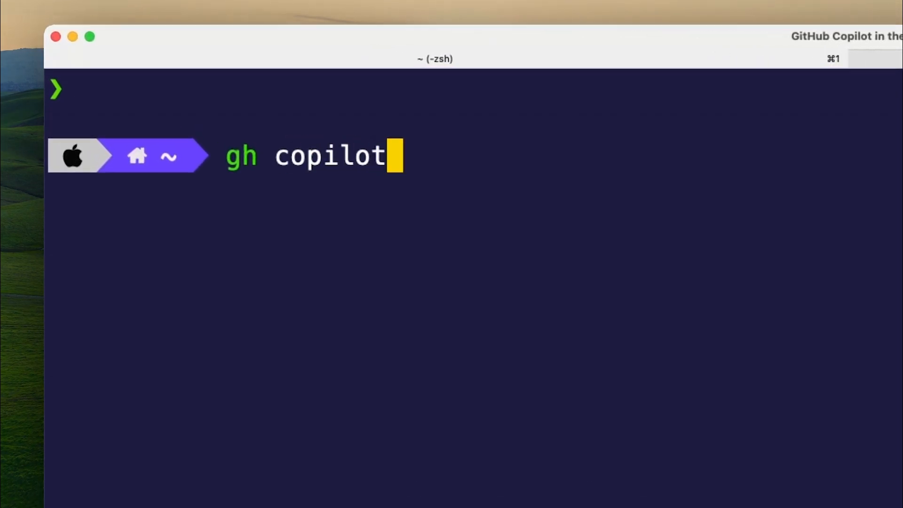
Step: Run gh copilot to print its usage overview, then start typing a suggest request
key("Return")
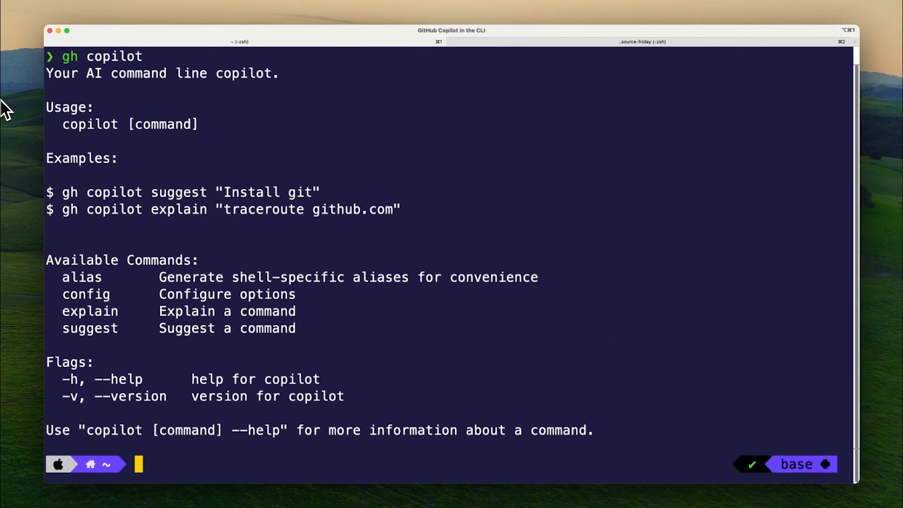
type("gh copilot suggest rollback commit")
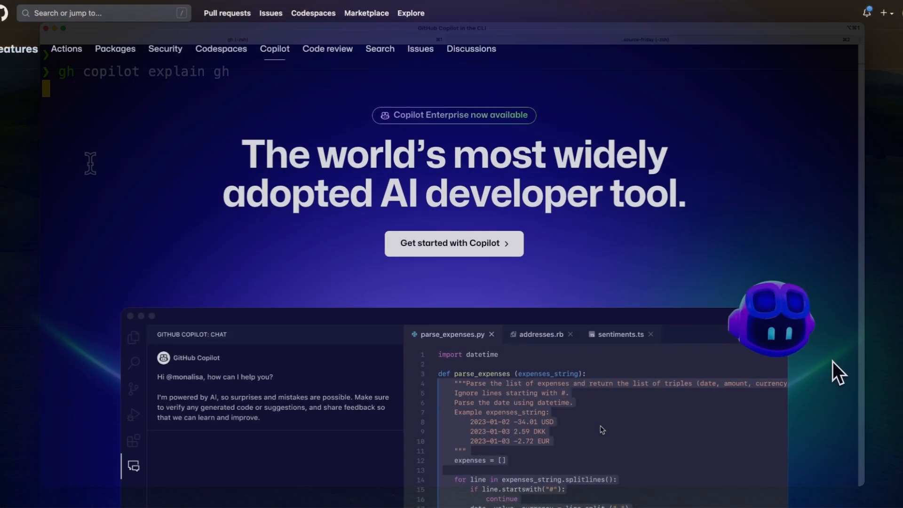
Step: Reach the GitHub CLI README's macOS Homebrew install and upgrade instructions
scroll("down", 3)
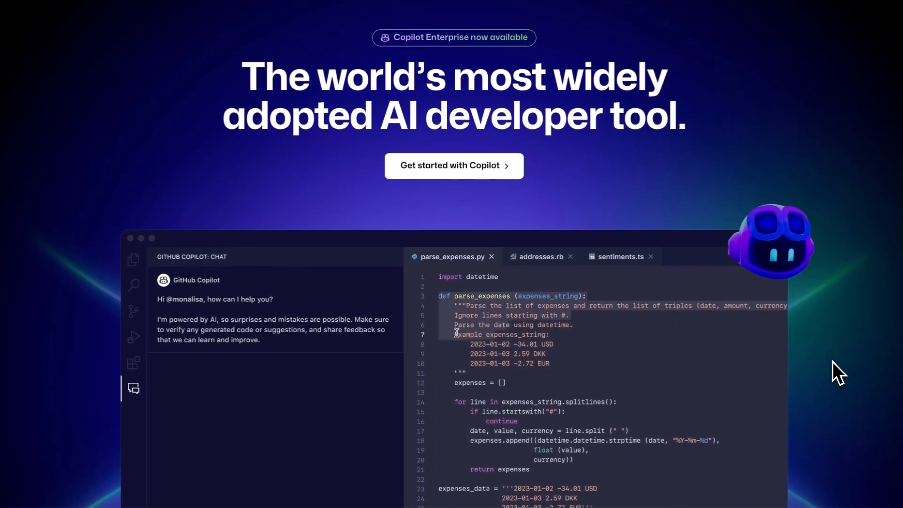
scroll("down", 3)
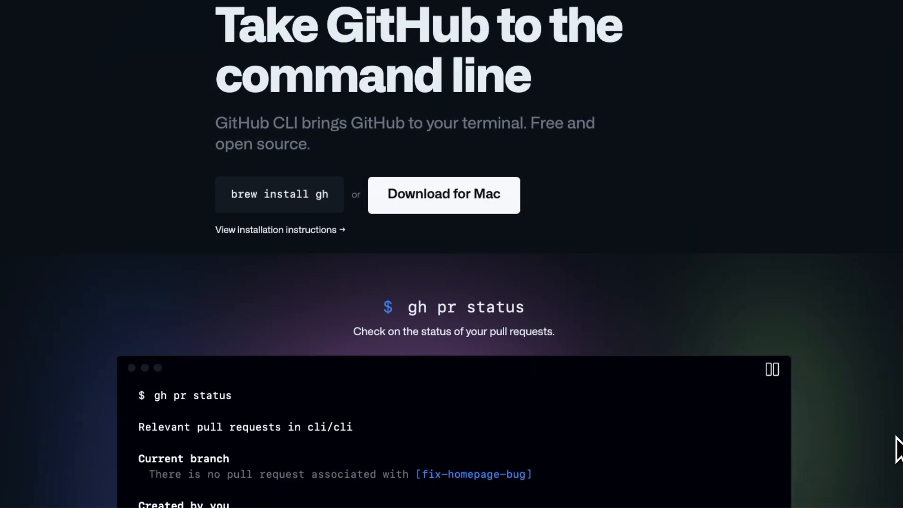
scroll("down", 3)
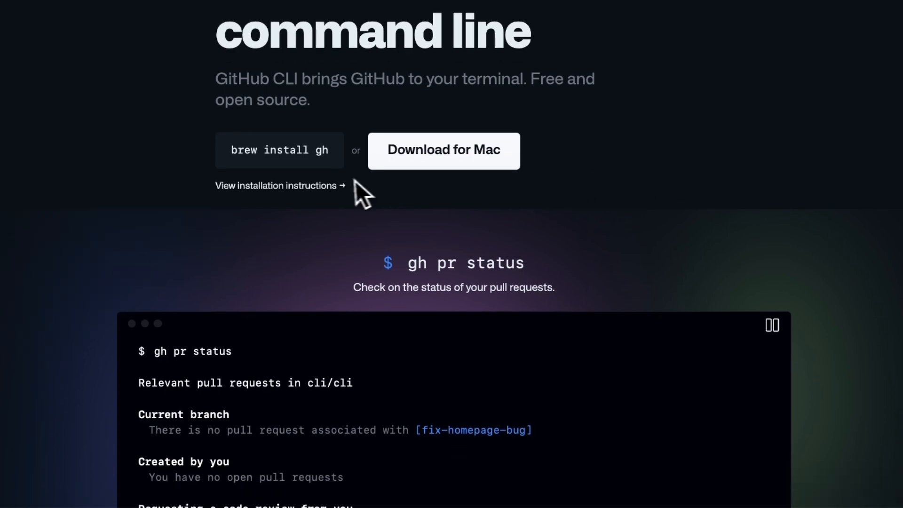
left_click(276, 185)
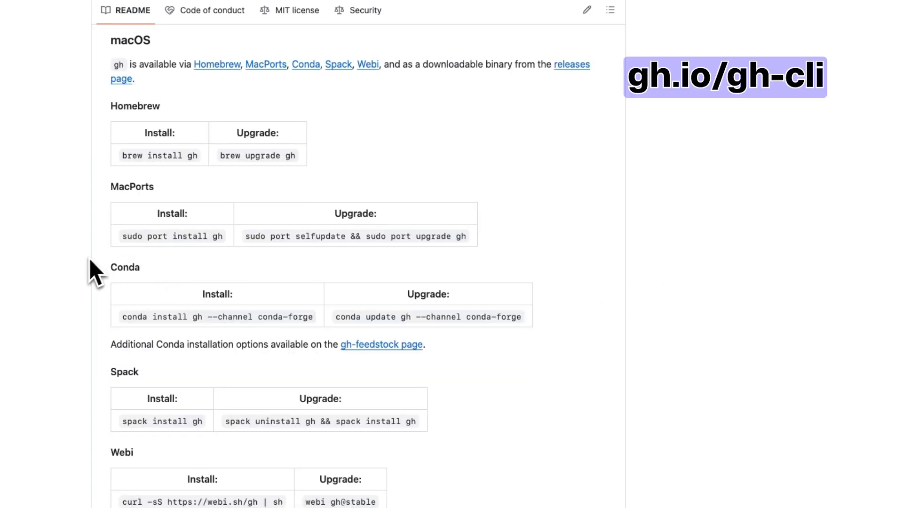
scroll("up", 3)
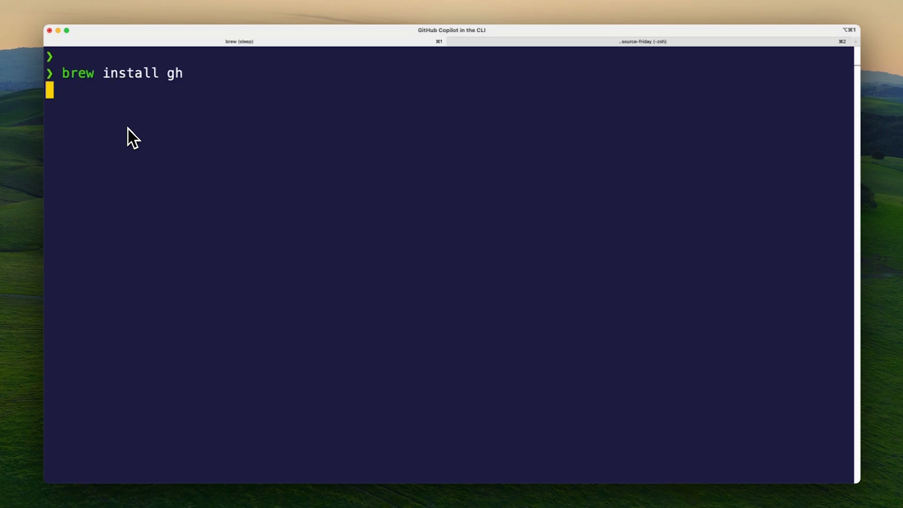
Step: Install GitHub CLI via Homebrew, log in with gh auth login, and install github/gh-copilot
key("Return")
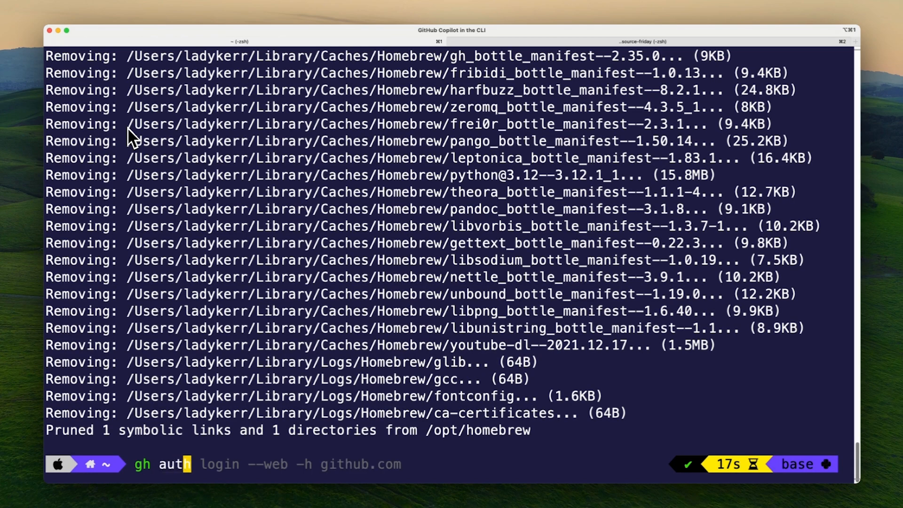
key("Return")
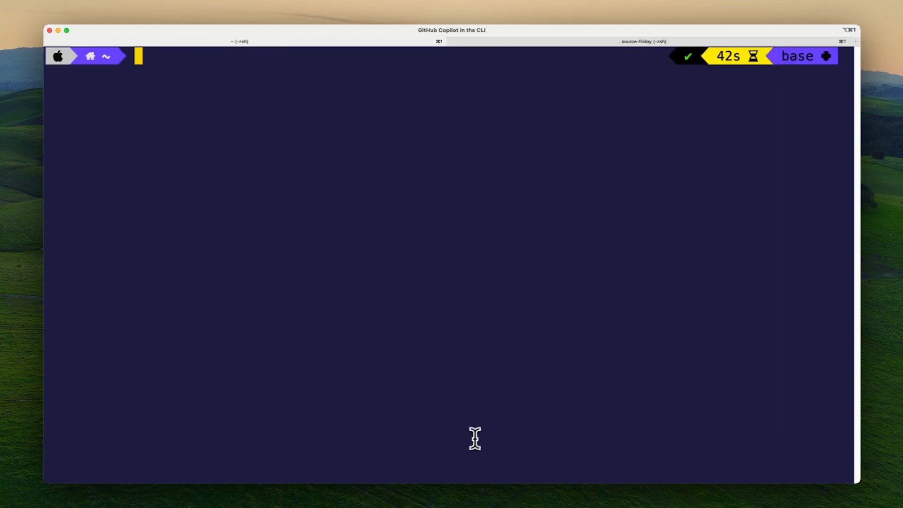
type("gh auth login")
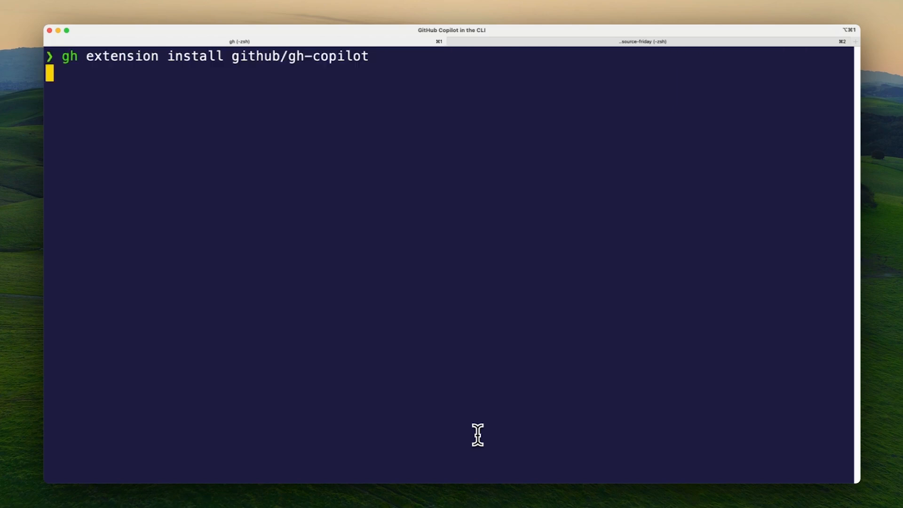
key("Return")
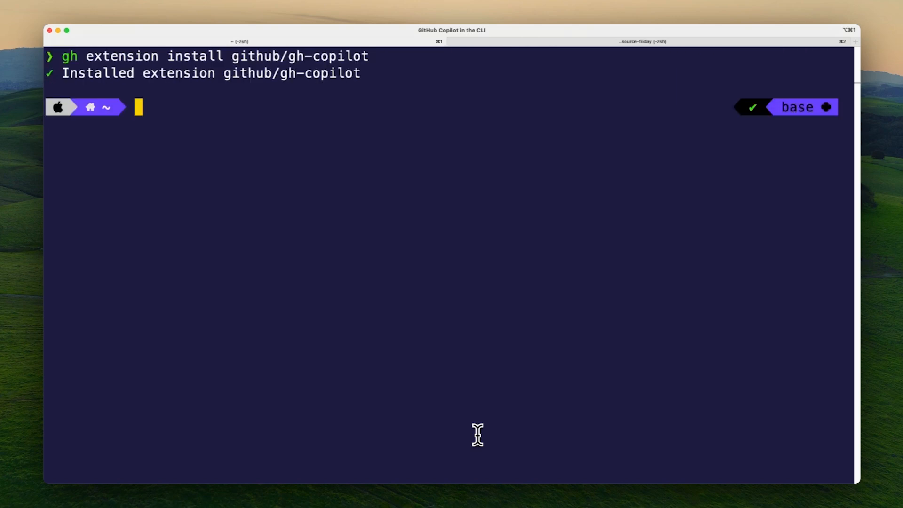
Step: List installed extensions to confirm gh copilot at version v1.0.0
type("gh extension list")
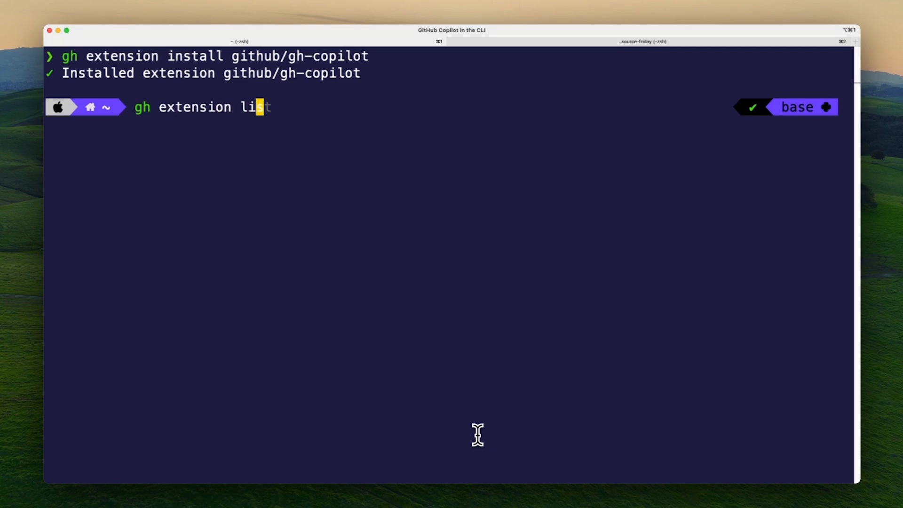
key("Return")
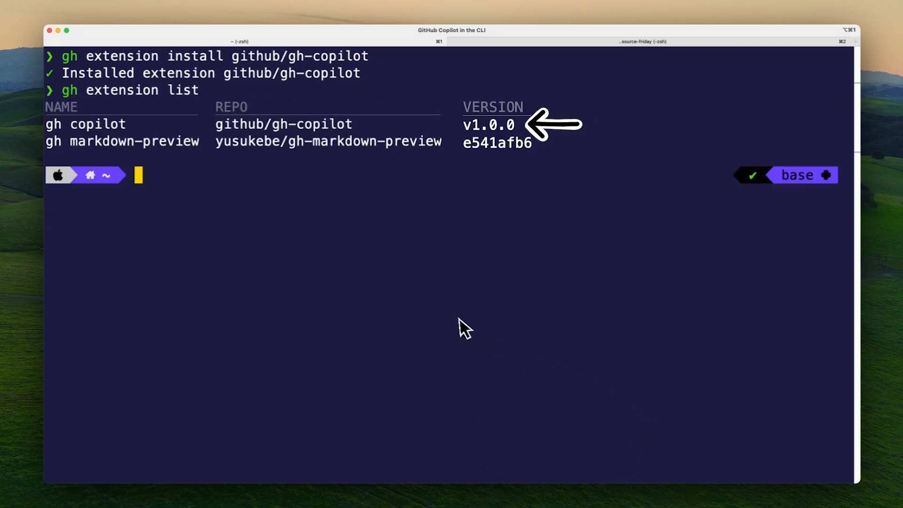
mouse_move(16, 243)
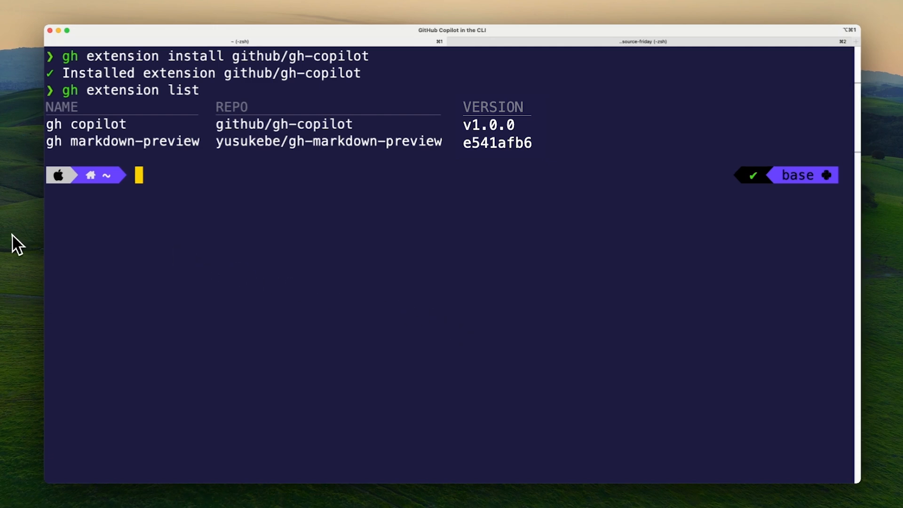
Step: Show gh copilot --help with its alias, config, explain and suggest commands
type("gh copilot --help")
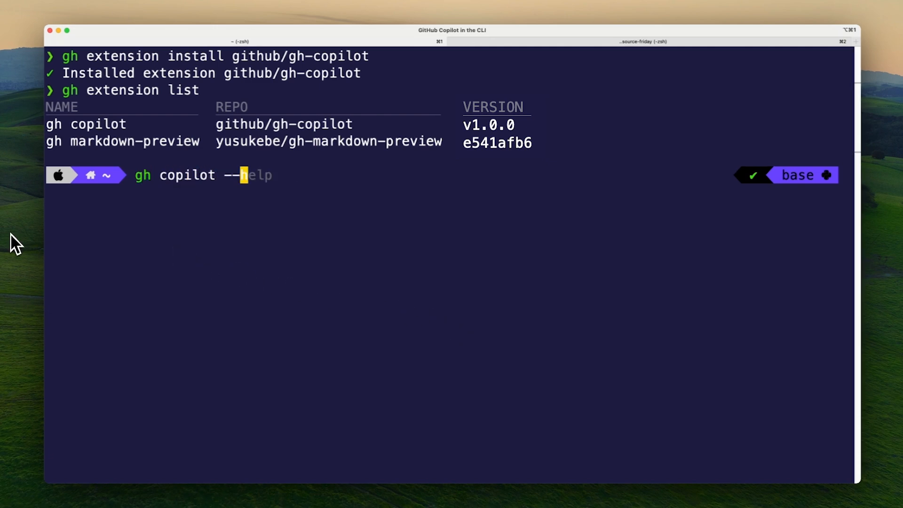
key("Return")
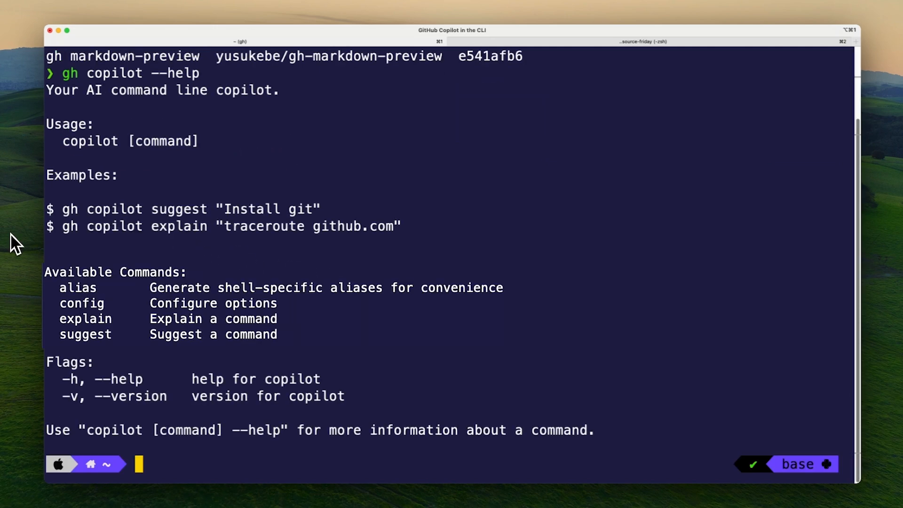
mouse_move(187, 475)
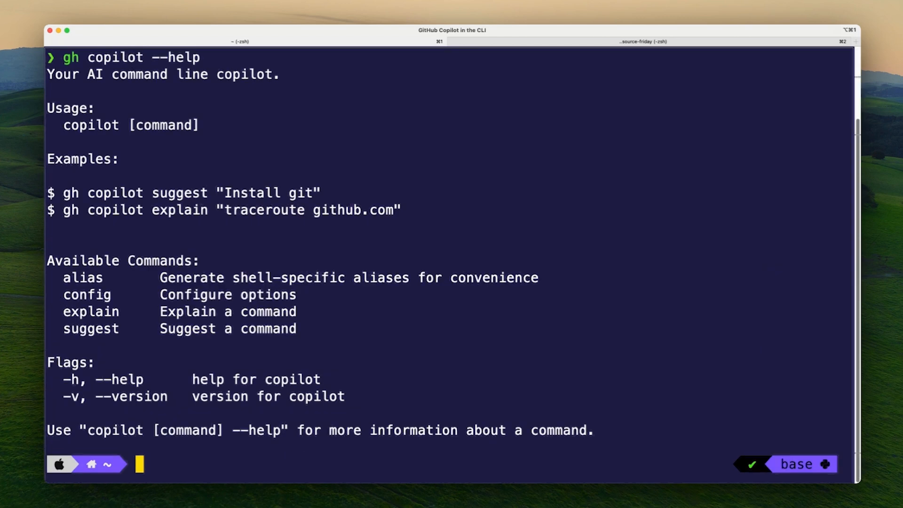
mouse_move(466, 496)
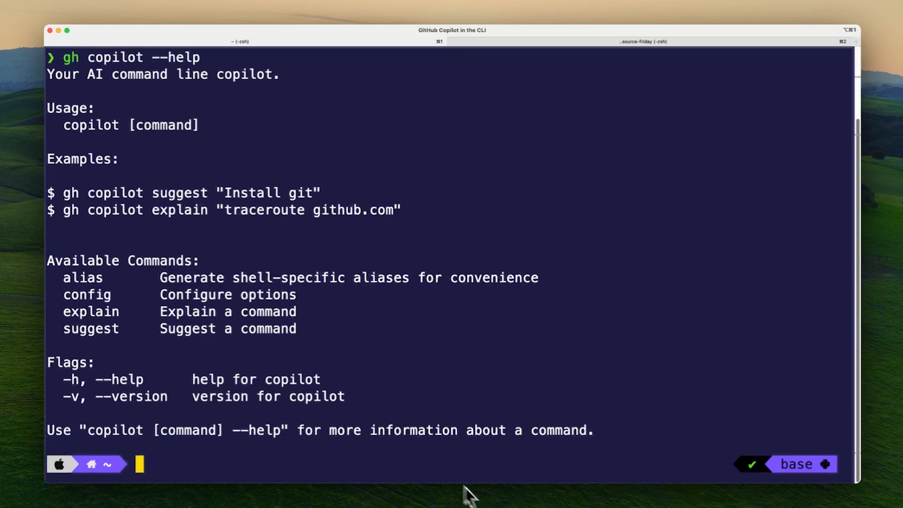
mouse_move(470, 495)
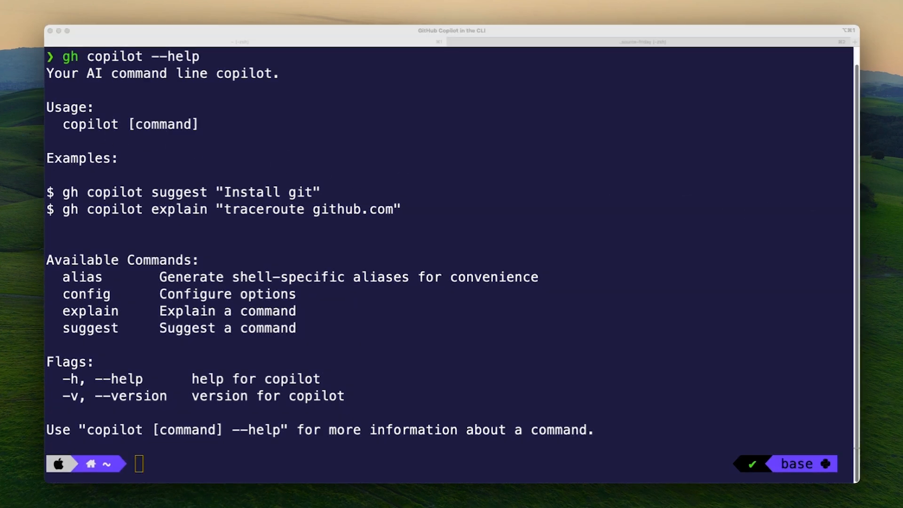
mouse_move(234, 463)
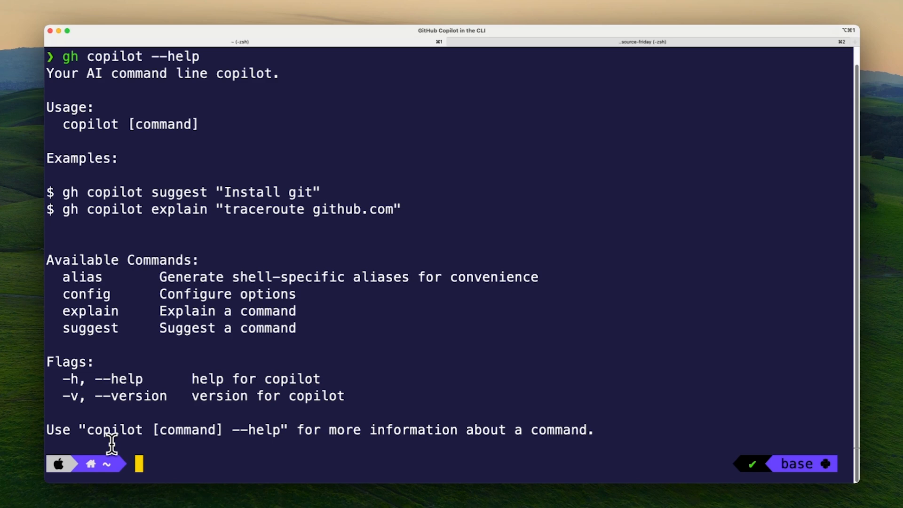
Step: View gh copilot alias help, append the zsh eval line to ~/.zshrc and source it
type("gh copilot --help")
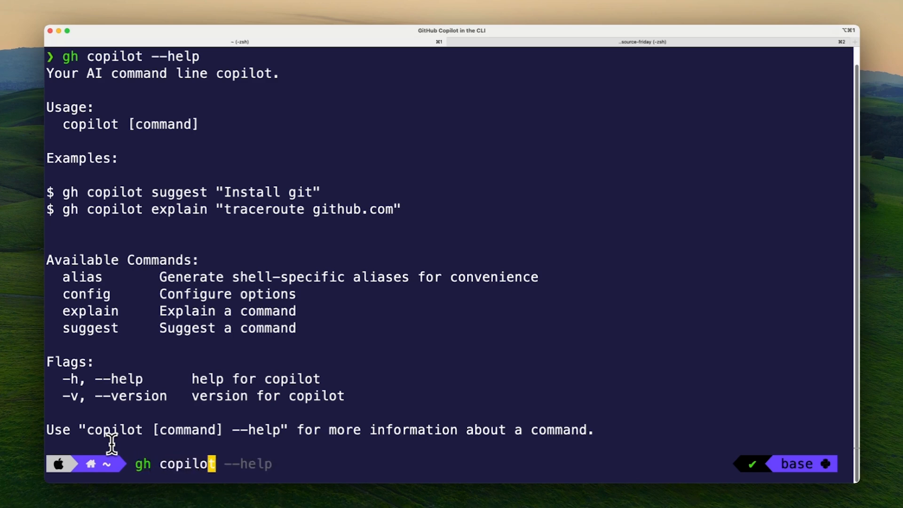
type("alias --help")
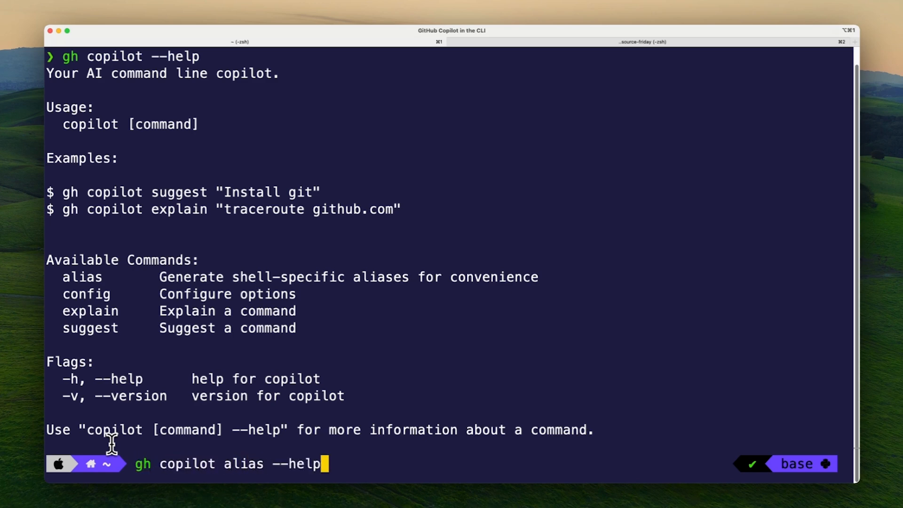
key("Return")
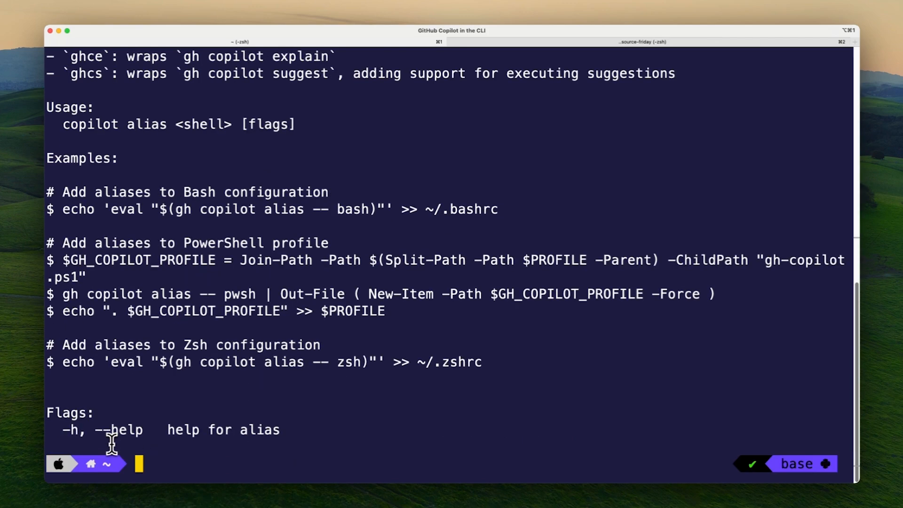
mouse_move(176, 353)
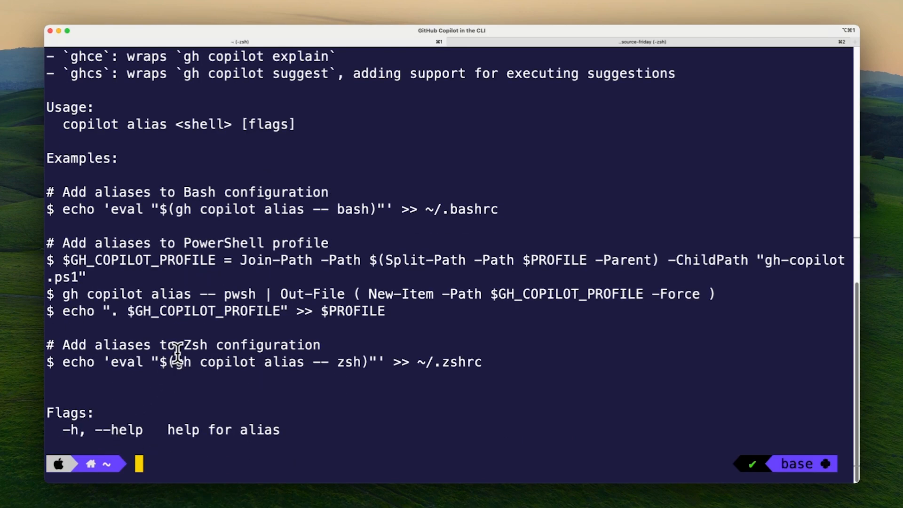
scroll("up", 3)
type("source ~/.zshrc")
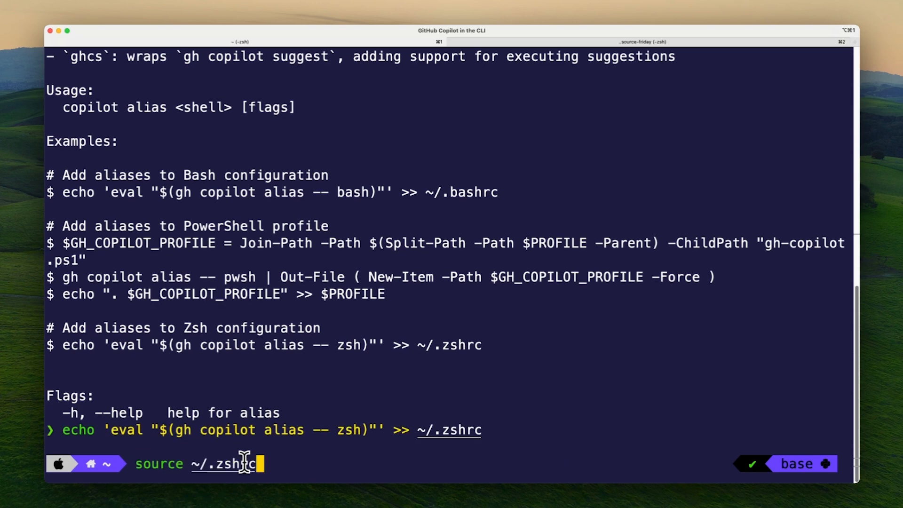
key("Return")
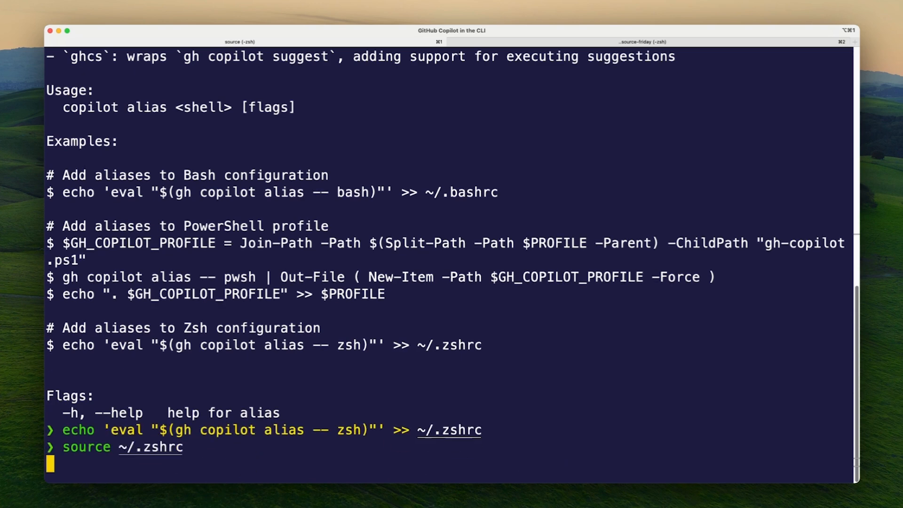
mouse_move(176, 478)
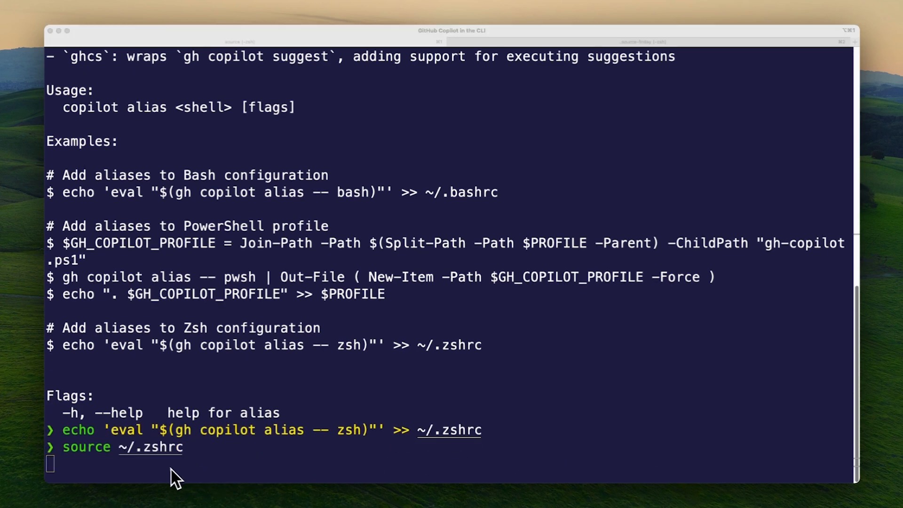
Step: Have ghce explain bfg --strip-blobs-bigger-than 50M, then show ghce --help
key("Return")
type("bfg --strip-blobs-bigger-than 50M")
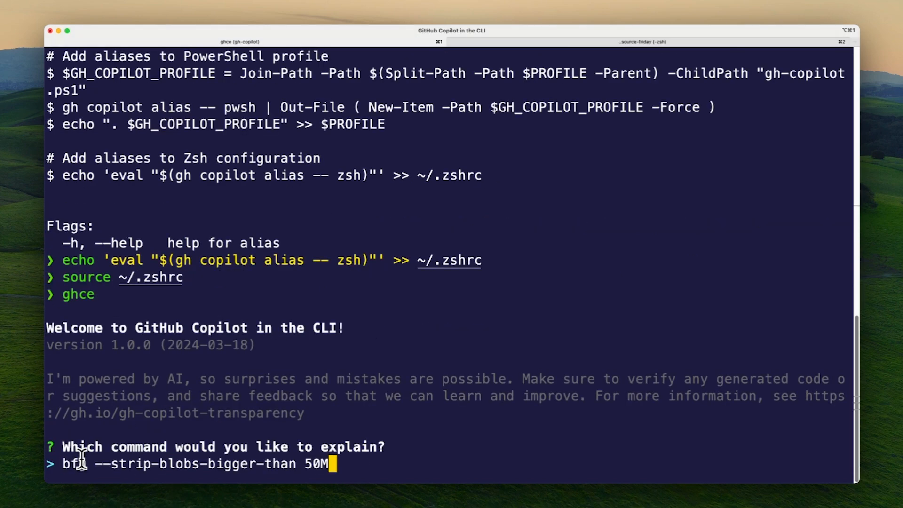
key("Return")
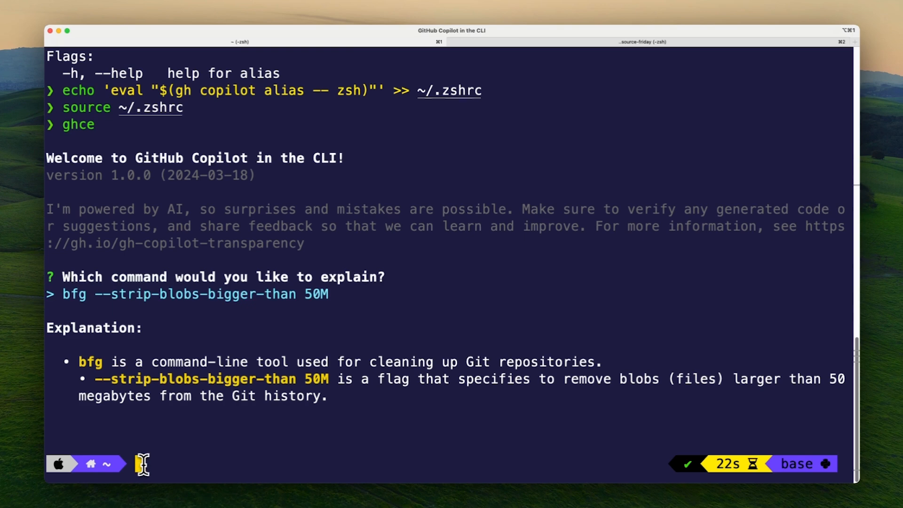
type("ghce --help")
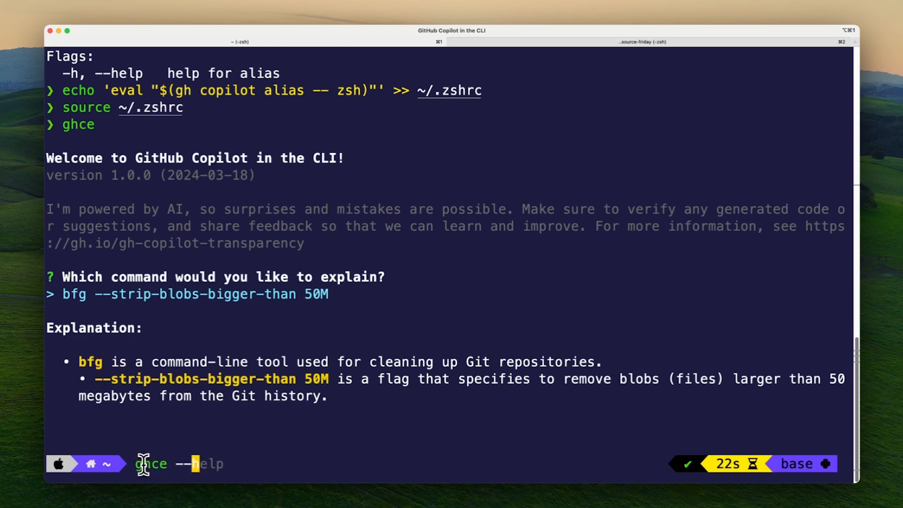
key("Return")
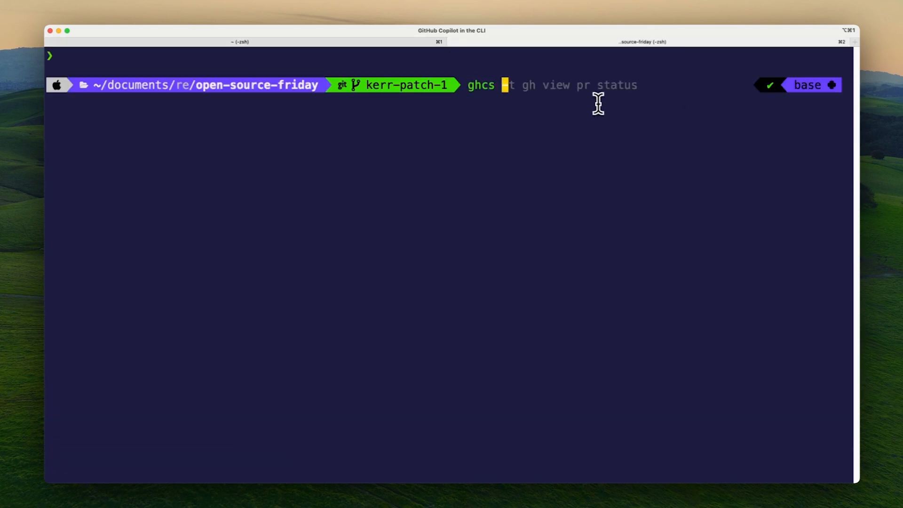
Step: Ask ghcs for a text-graph git history command, copy it, then show ghcs --help
type("view git repo history as text graphical representation")
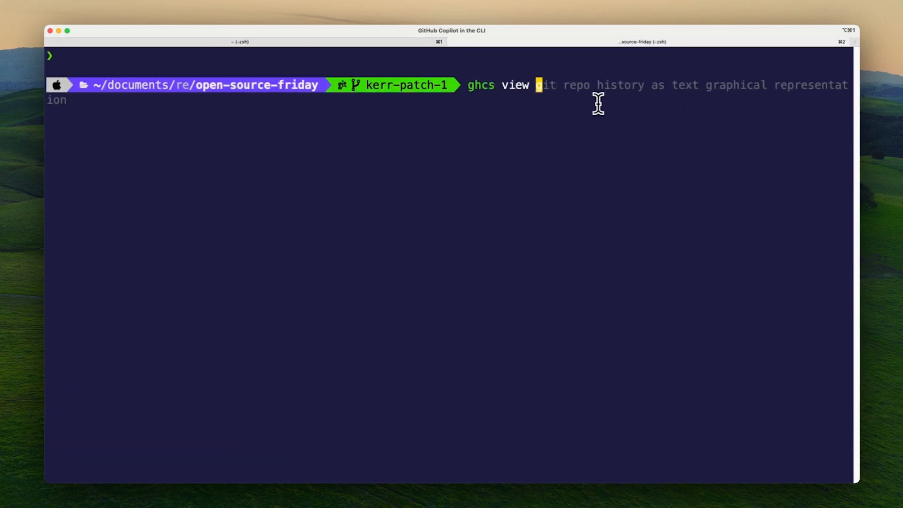
key("Return")
type("ghcs")
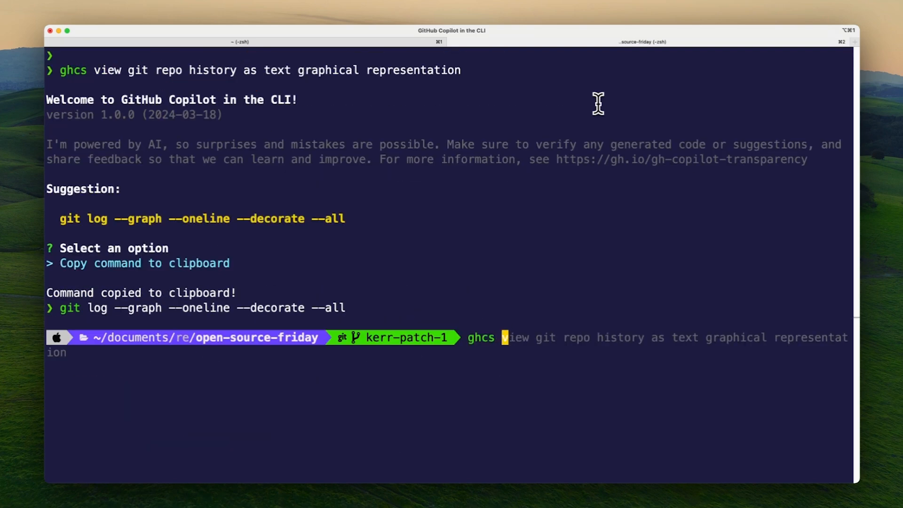
type("--help")
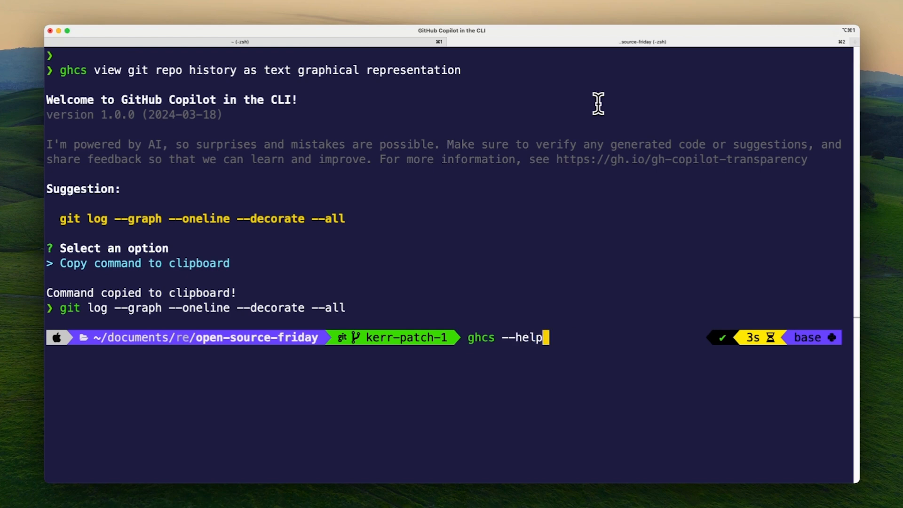
key("Return")
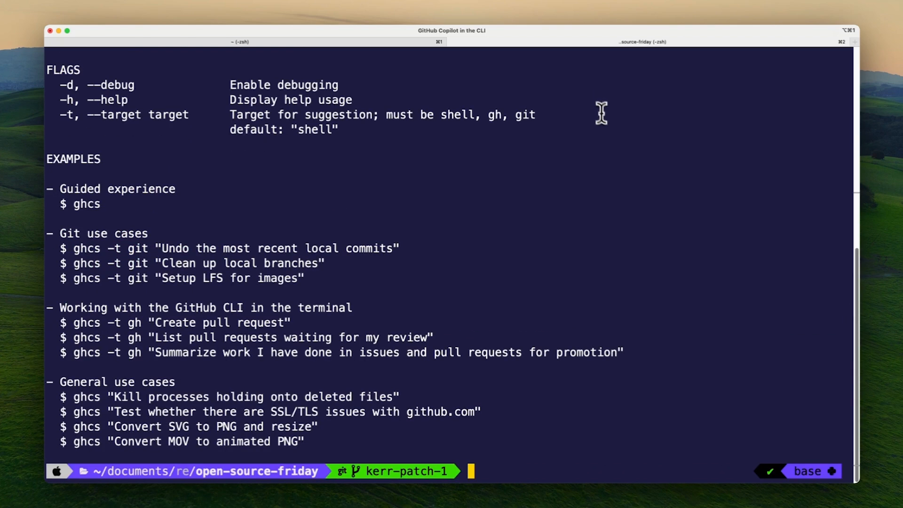
mouse_move(483, 466)
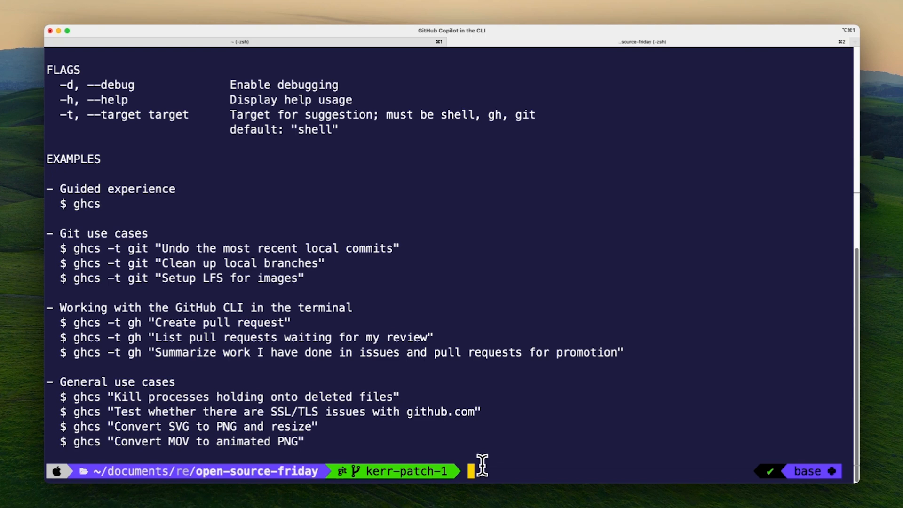
Step: Ask ghcs -t gh for all PR status, execute gh pr status, then request a revised suggestion
type("ghcs --help")
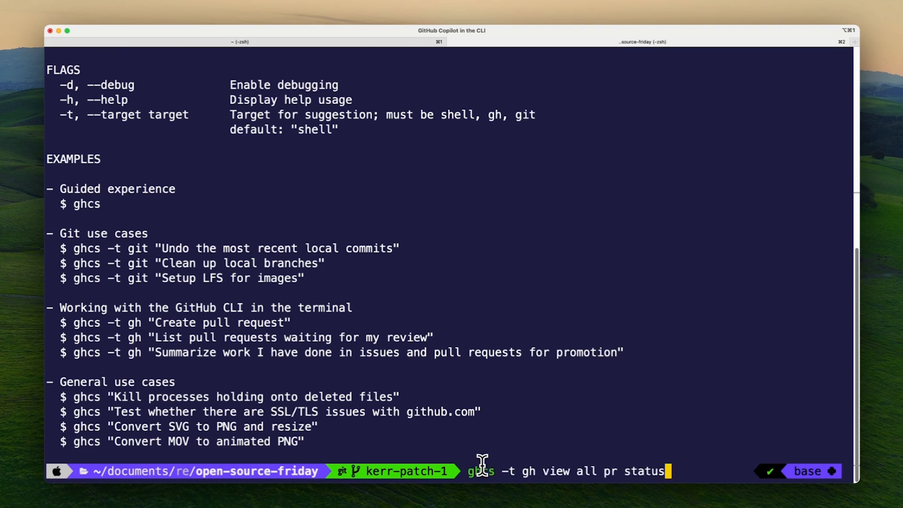
key("Return")
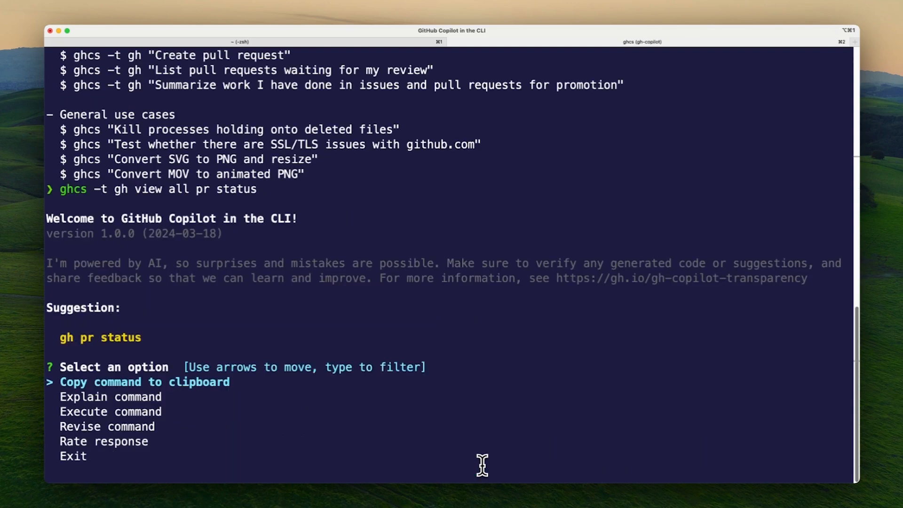
key("Down")
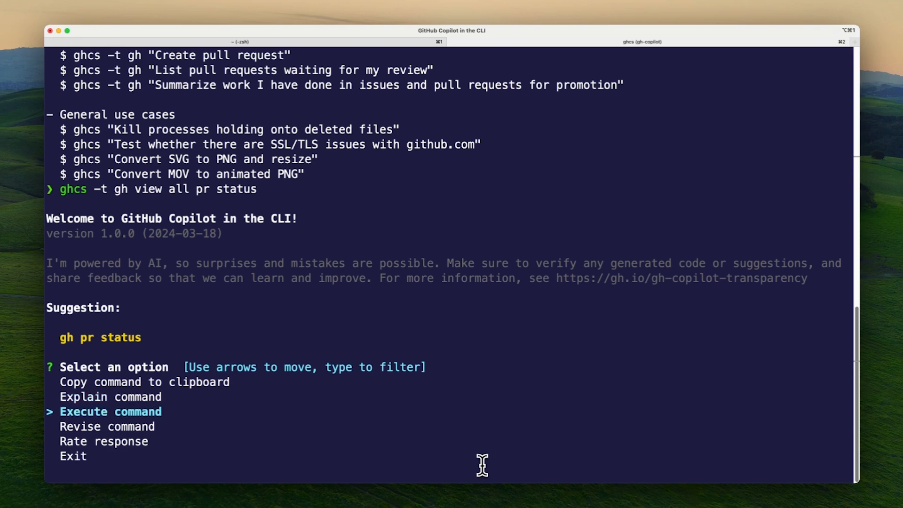
key("Return")
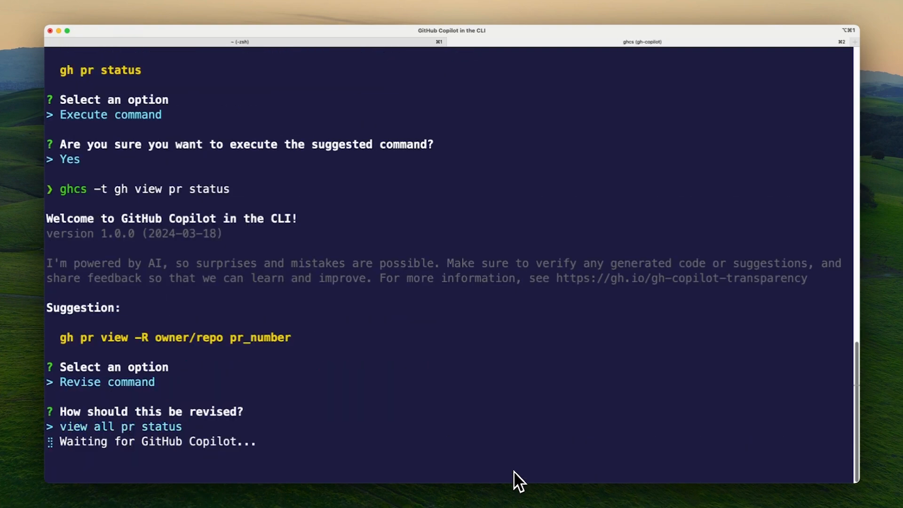
key("Return")
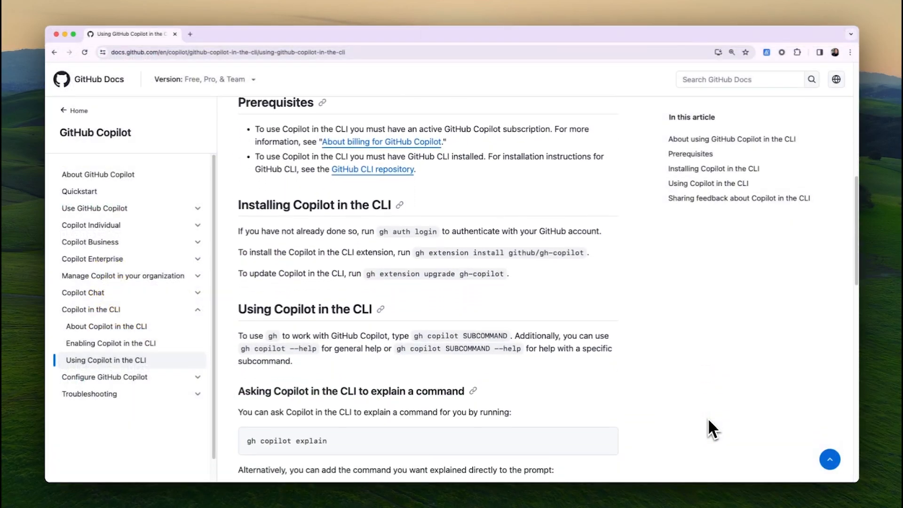
Step: Scroll the docs to the Installing Copilot in the CLI and explain-a-command sections
scroll("down", 3)
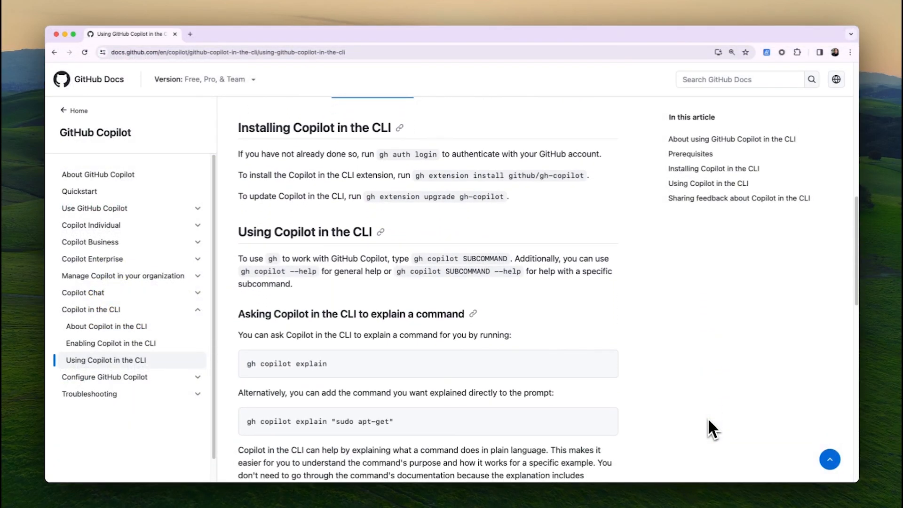